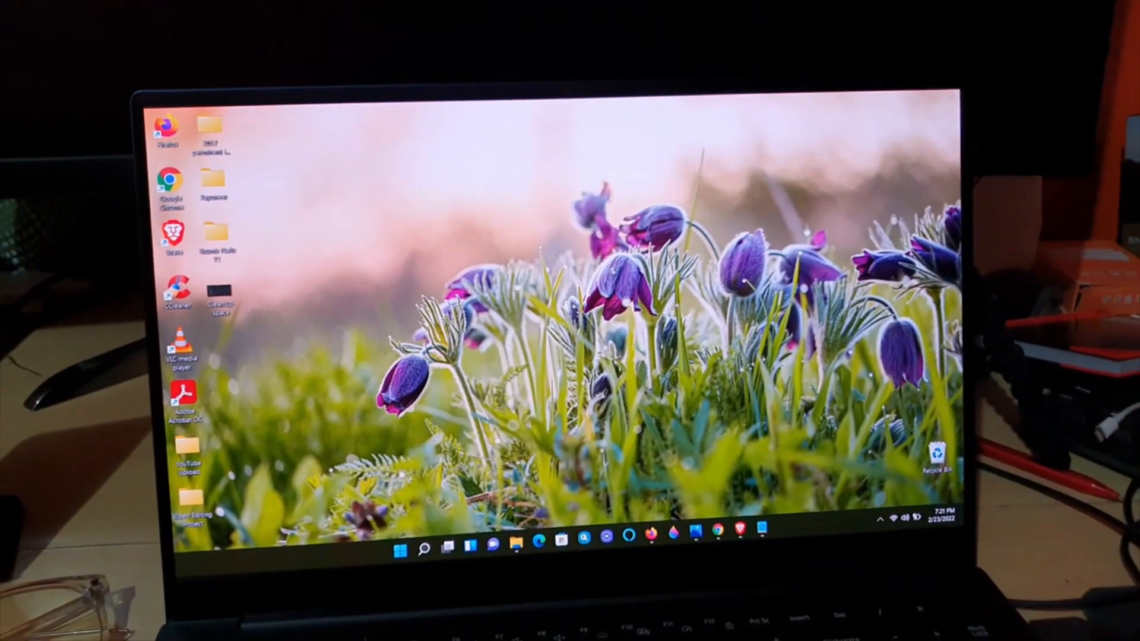
# Step: Bring up the Start menu showing pinned apps including Settings
pyautogui.click(403, 547)
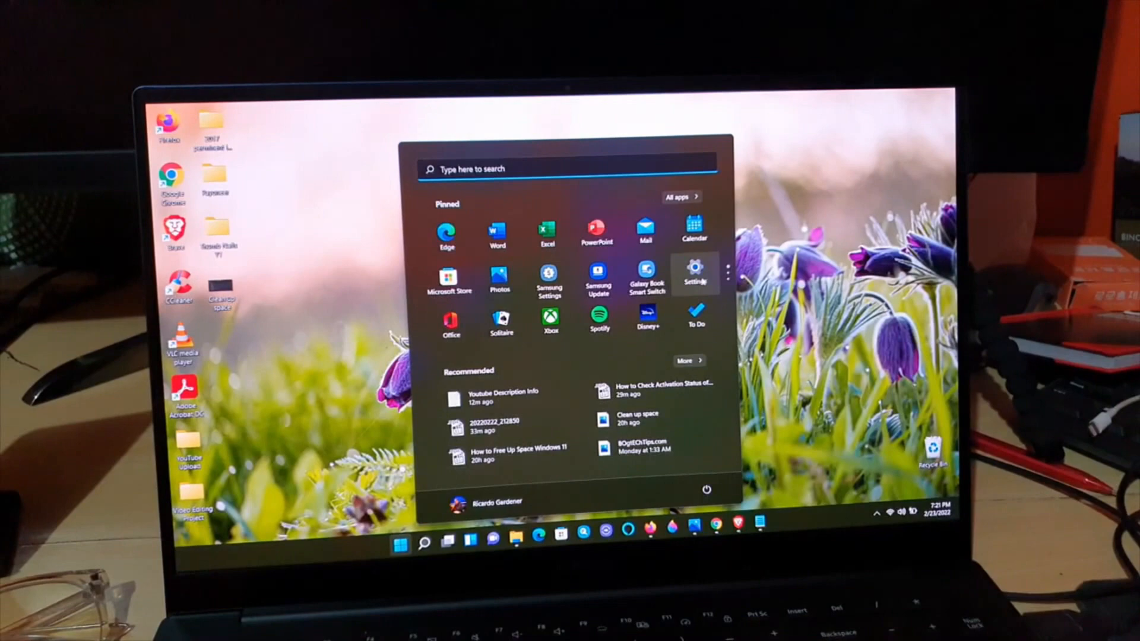
# Step: Launch Settings and navigate to System > Power & battery
pyautogui.click(694, 273)
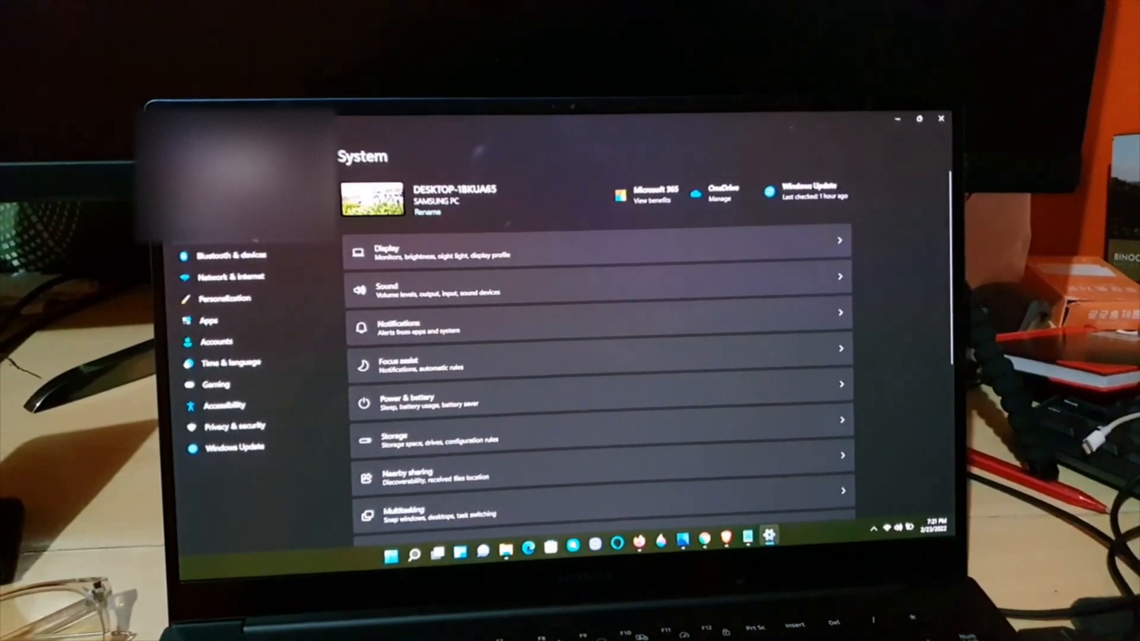
pyautogui.scroll(-3)
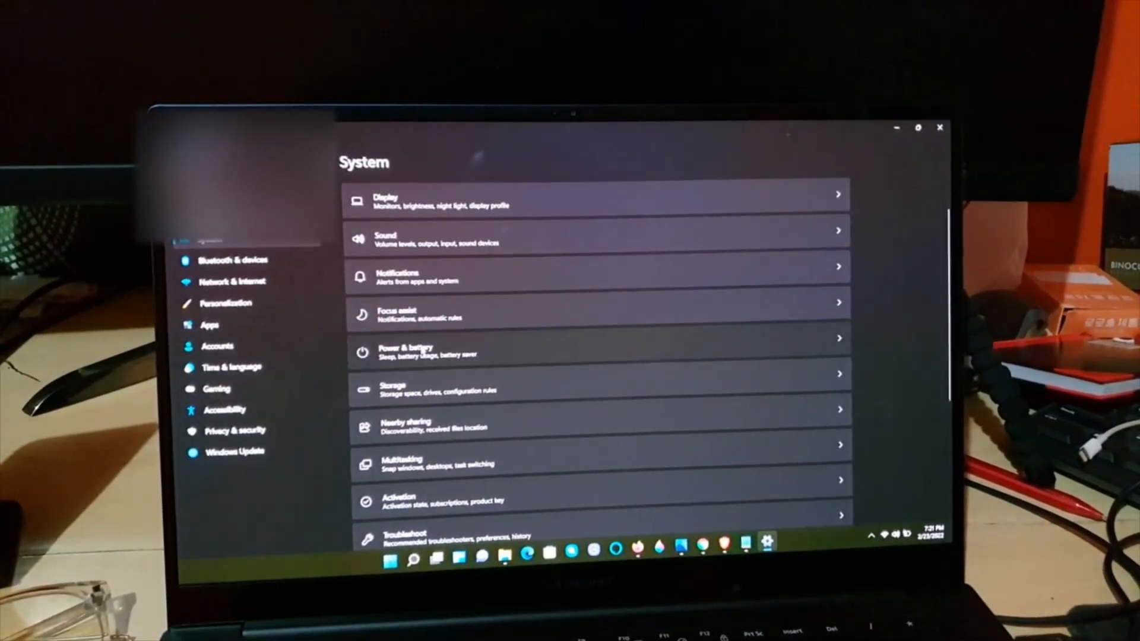
pyautogui.click(407, 351)
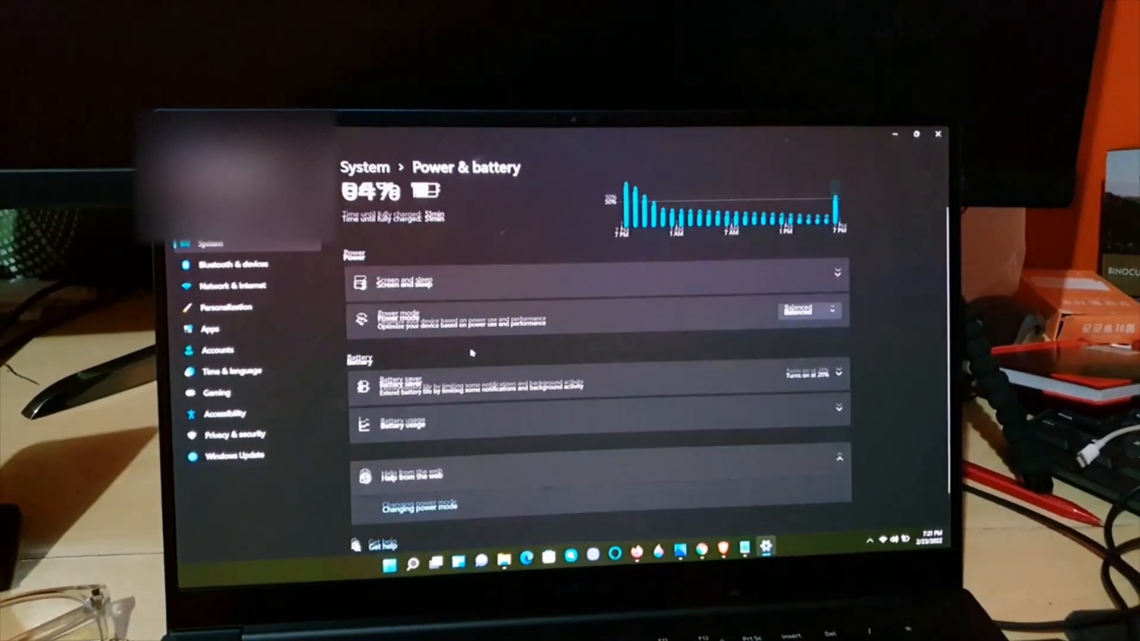